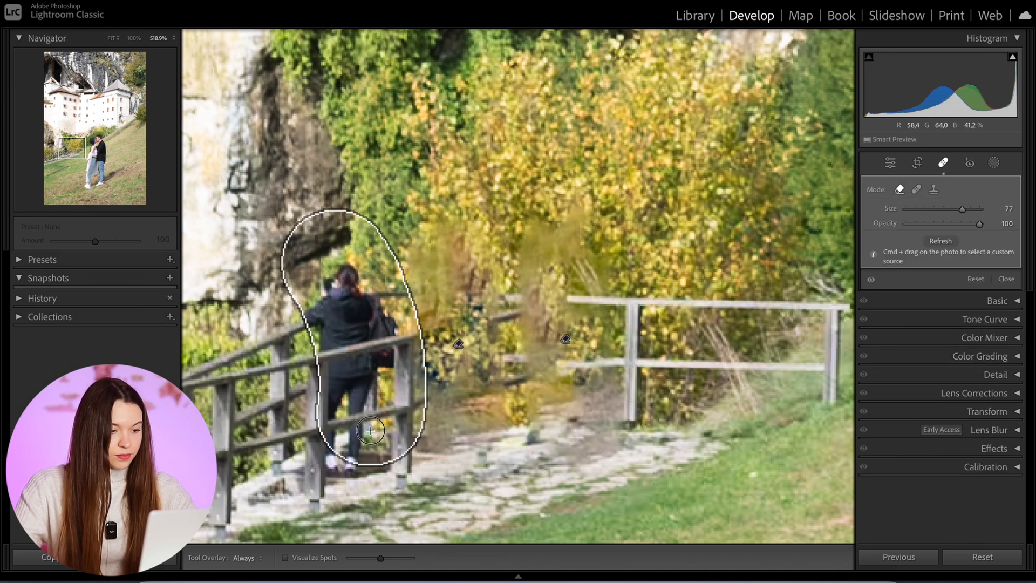
Finish healing out the people by the railing and zoom in to inspect the healed area.
click(370, 431)
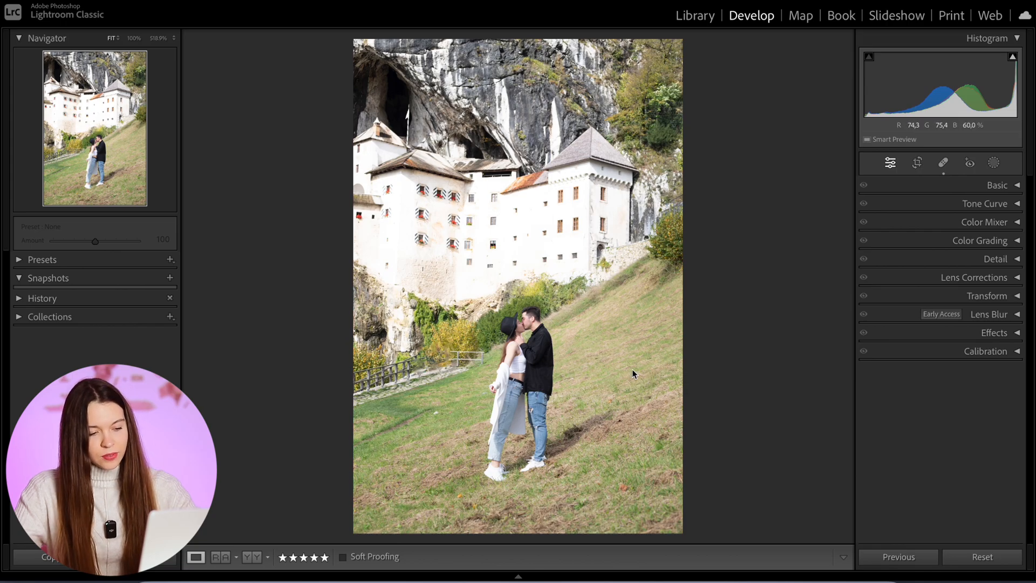
click(621, 370)
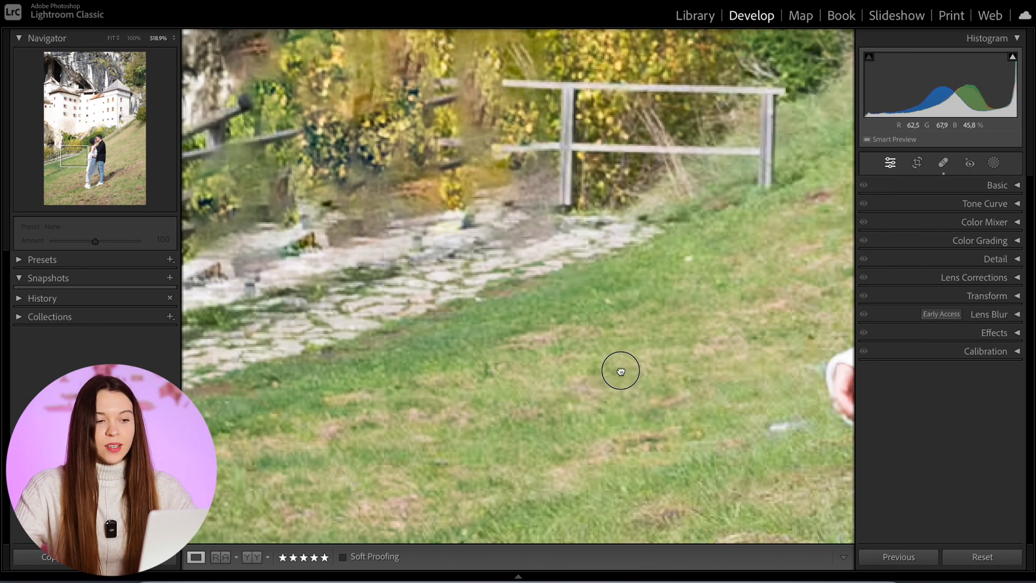
drag(620, 370, 651, 320)
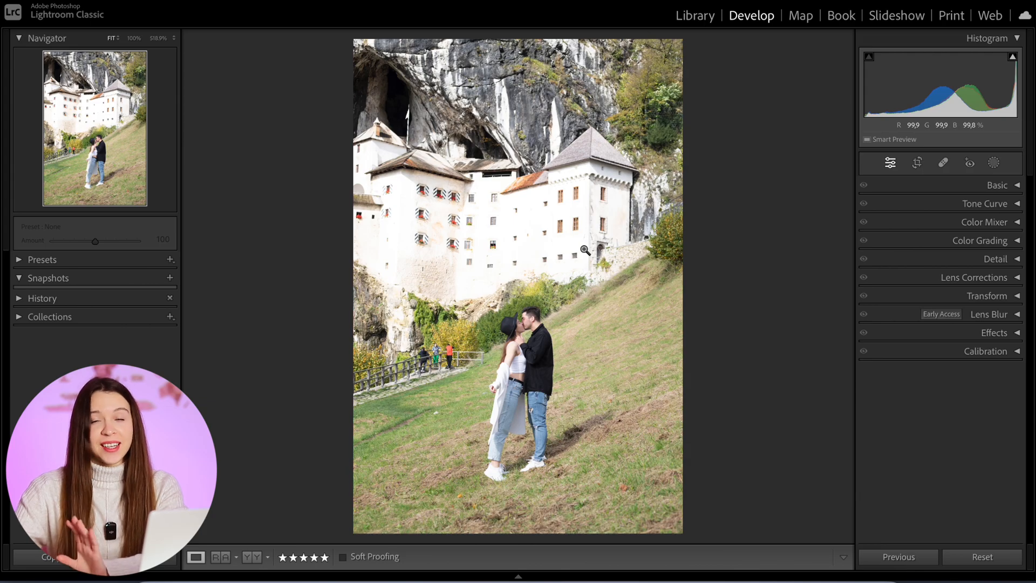
Apply the Brown Tint develop preset to the castle photo from the Presets panel.
click(42, 259)
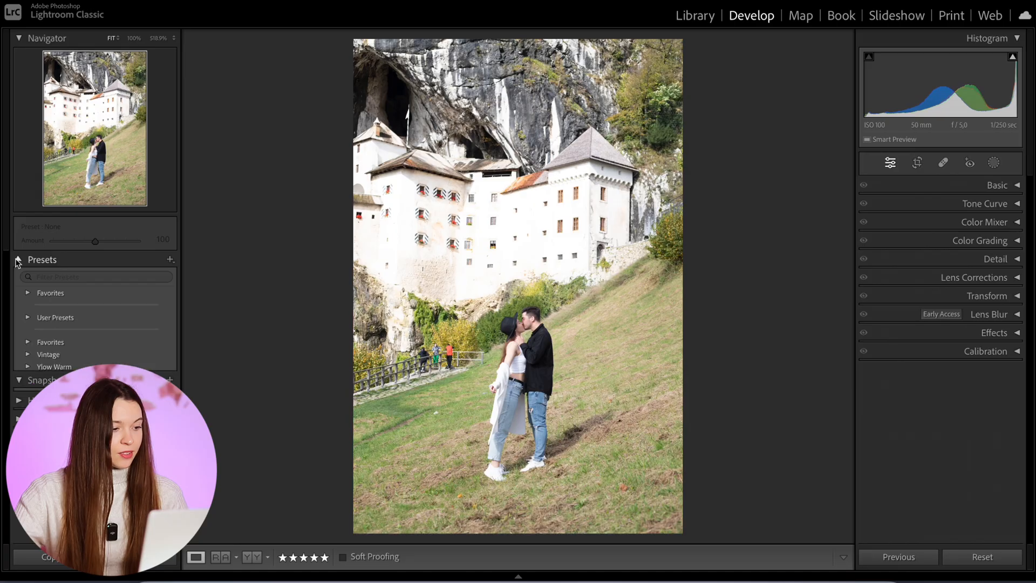
click(67, 304)
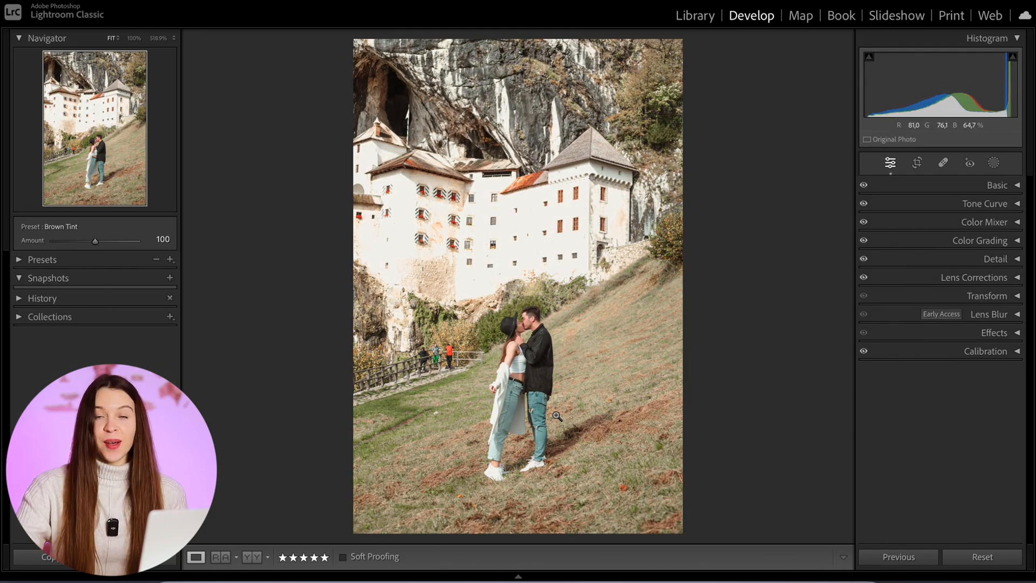
mouse_move(566, 334)
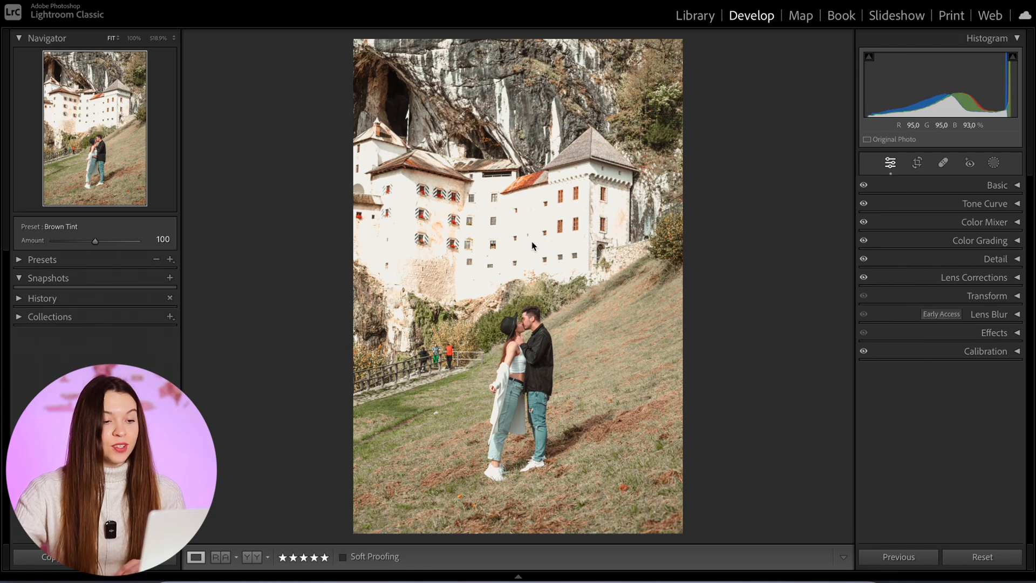
Send the photo to Photoshop 2024 as a copy with Lightroom adjustments via Edit In.
right_click(532, 246)
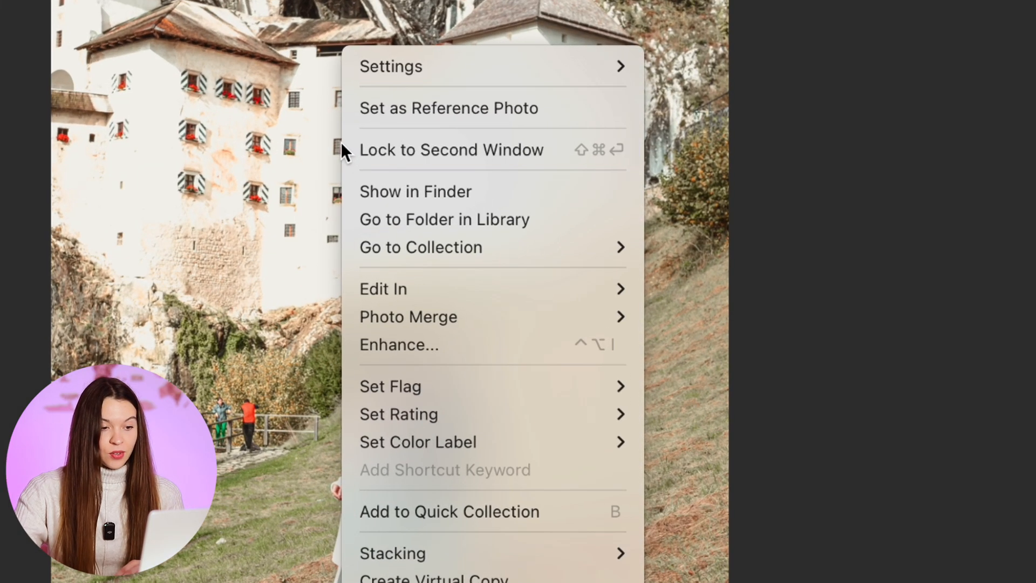
click(384, 289)
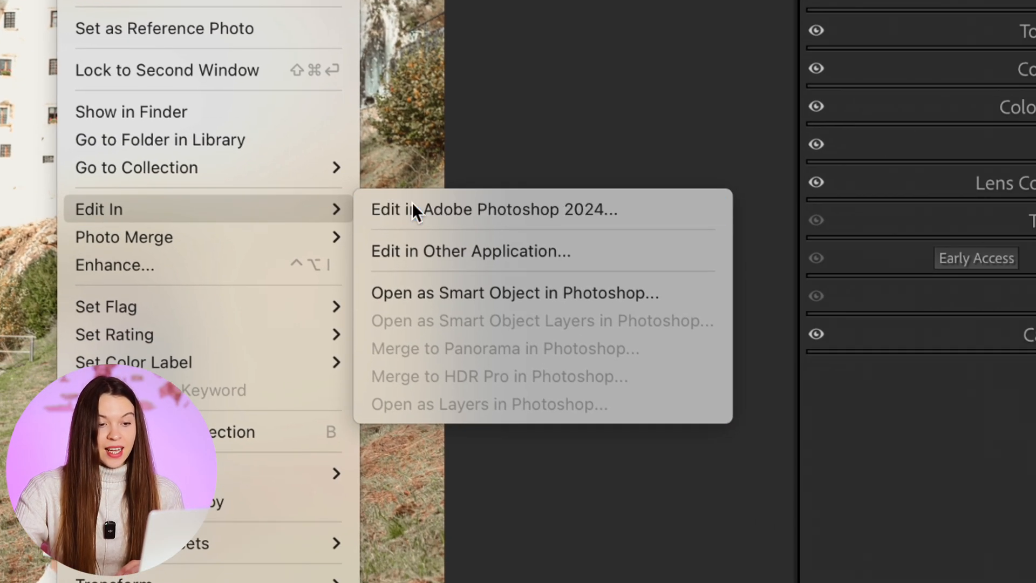
click(493, 209)
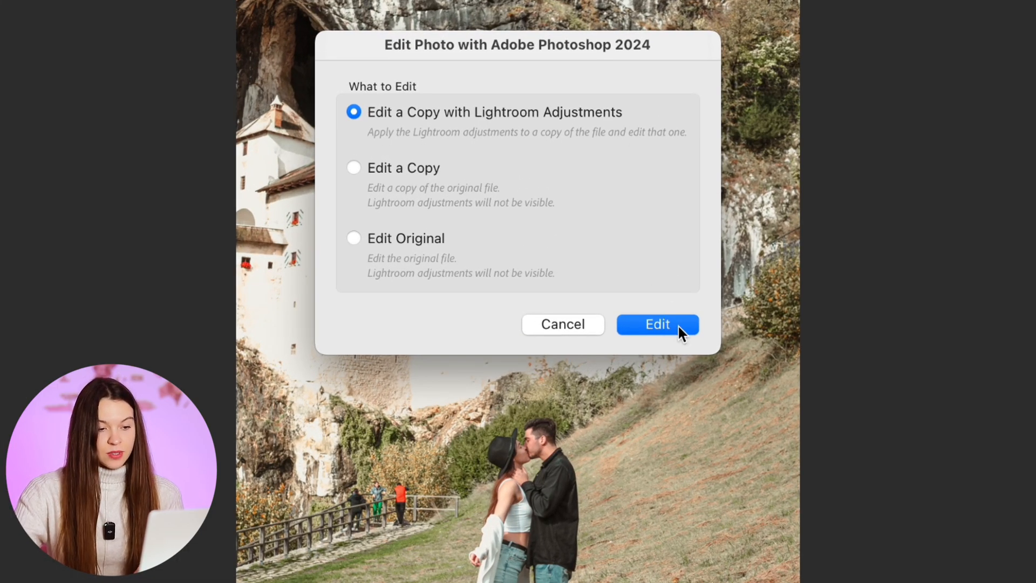
click(658, 324)
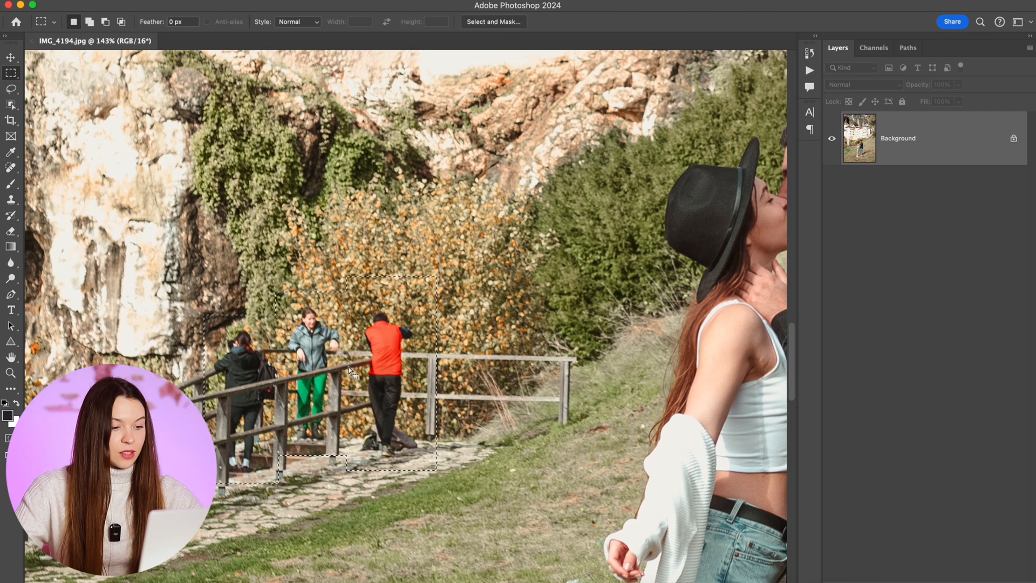
Run Generative Fill with an empty prompt on the selected background people.
right_click(350, 370)
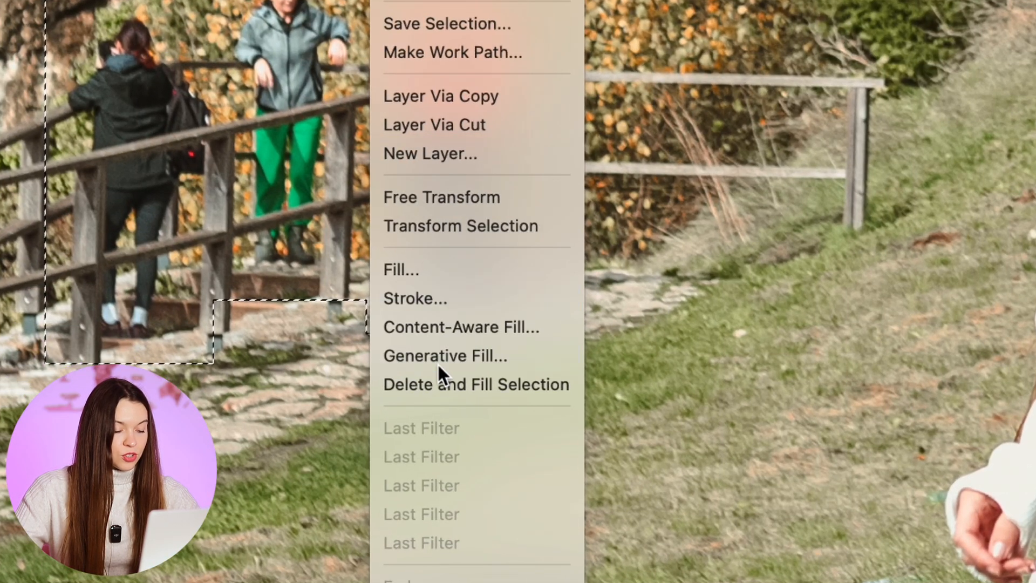
click(444, 355)
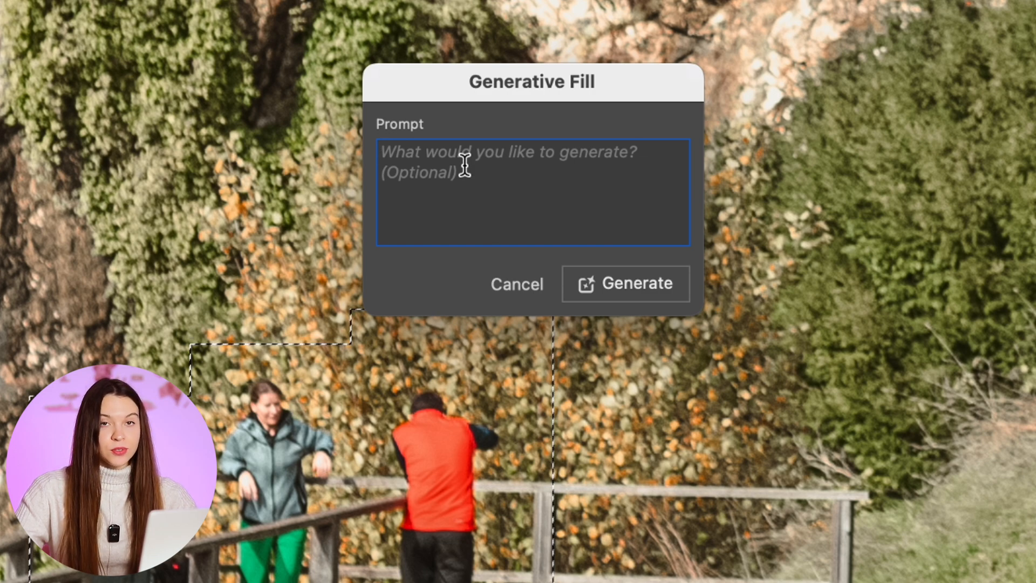
mouse_move(598, 271)
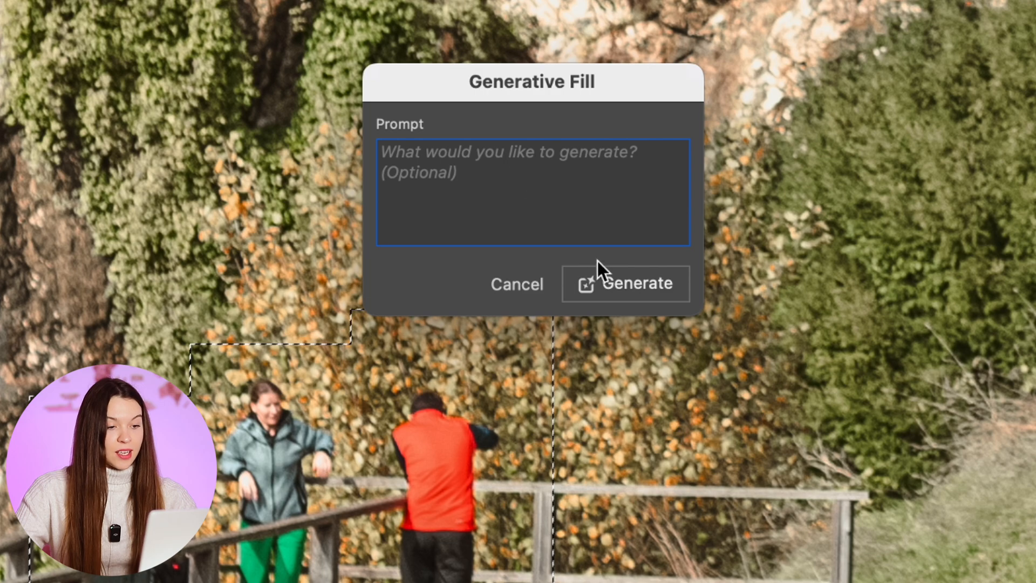
click(625, 284)
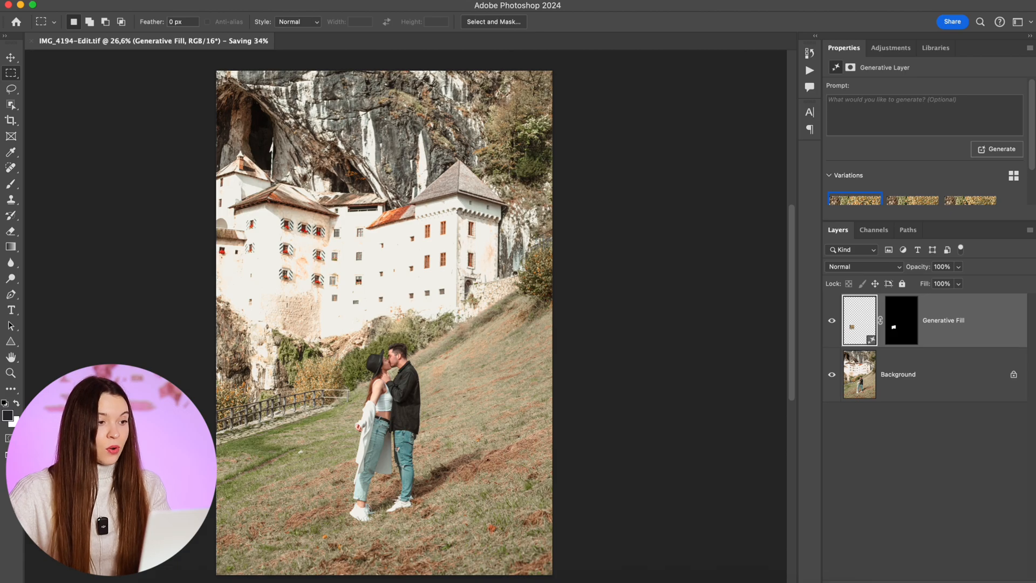
Close the saved edited image in Photoshop so it returns to Lightroom.
click(133, 18)
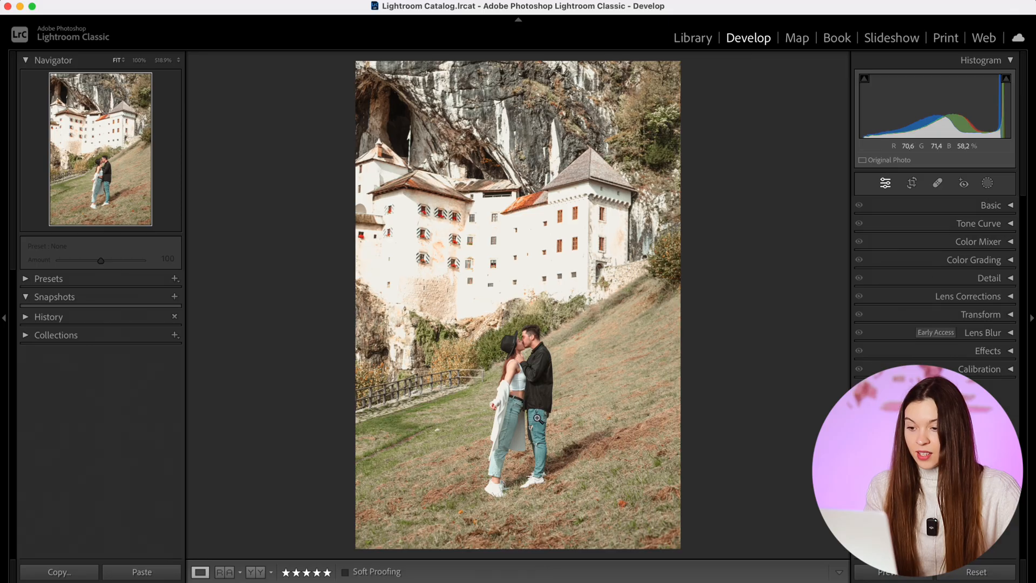
Show the filmstrip and switch to the original IMG_4194.jpg to compare with the edit.
click(536, 419)
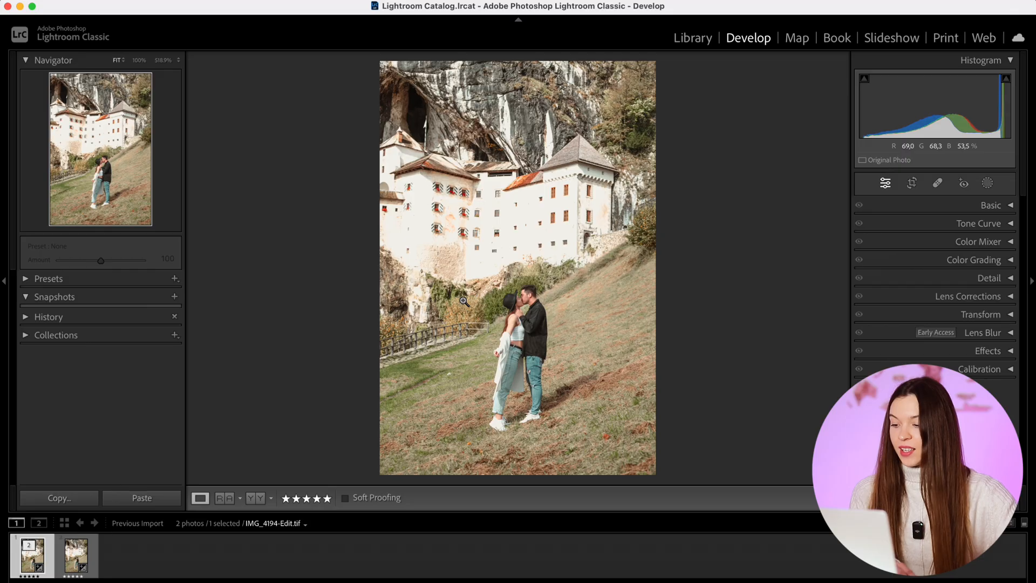
click(31, 556)
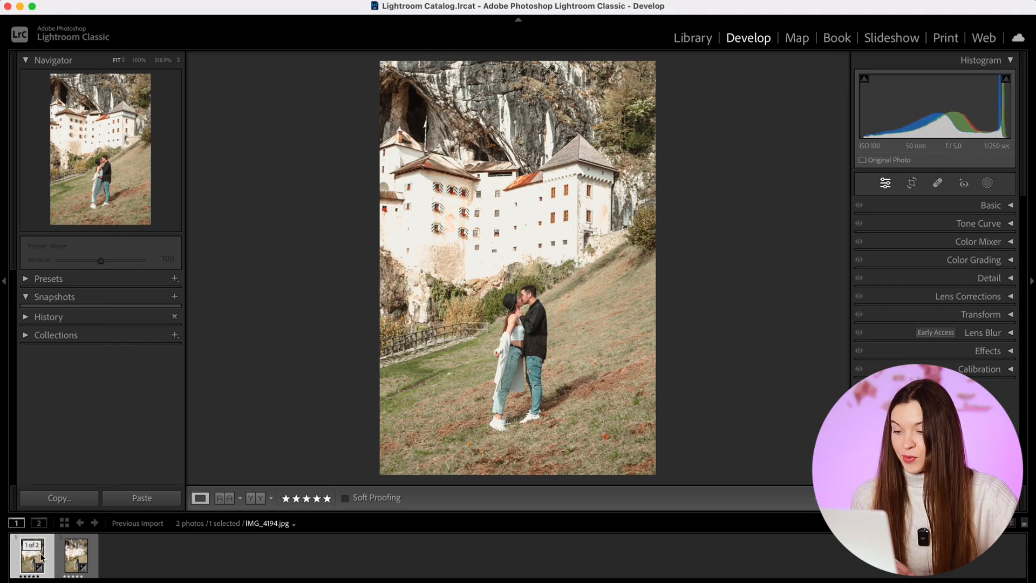